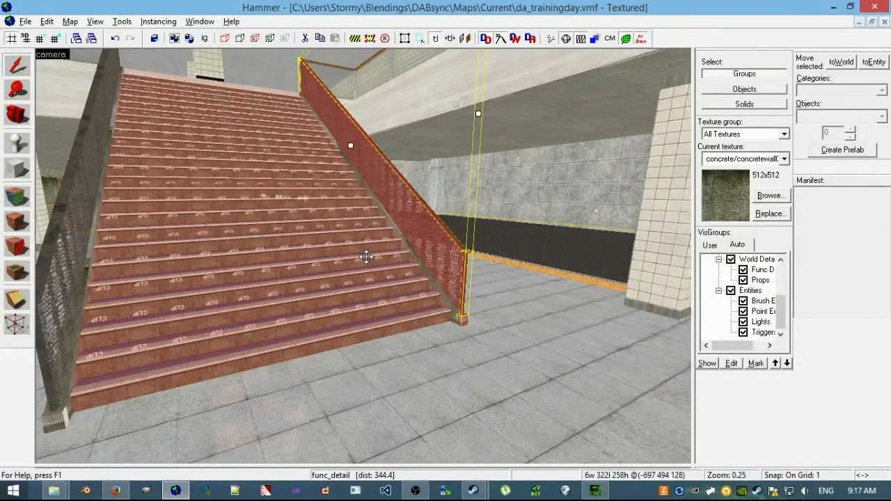
- Launch Crafty's Object Viewer beside Hammer with the staircase training map still open
{"action": "left_click", "coordinate": [116, 490]}
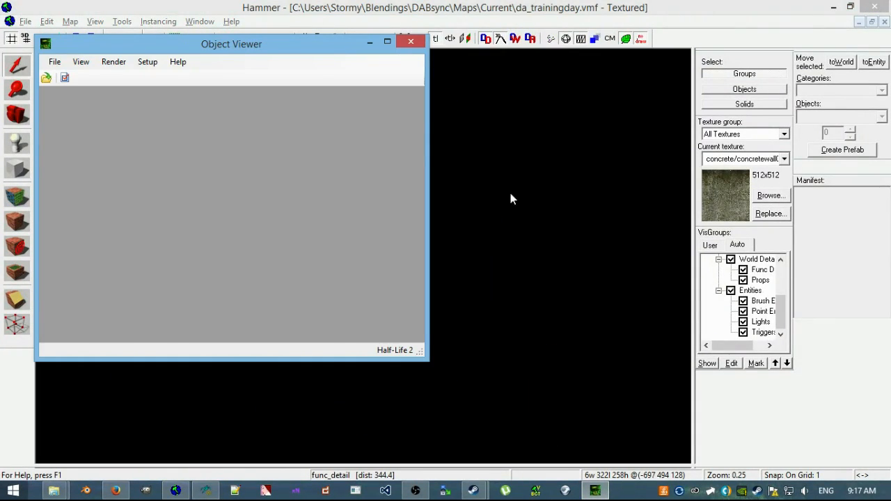
{"action": "left_click_drag", "start_coordinate": [231, 43], "coordinate": [420, 27]}
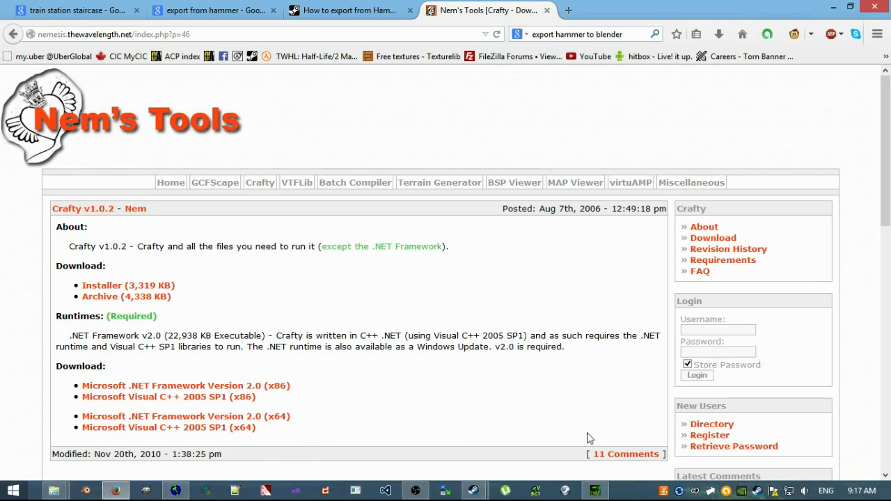
- Load da_trainingday.vmf from Maps/Current into Crafty's object viewer
{"action": "left_click", "coordinate": [593, 490]}
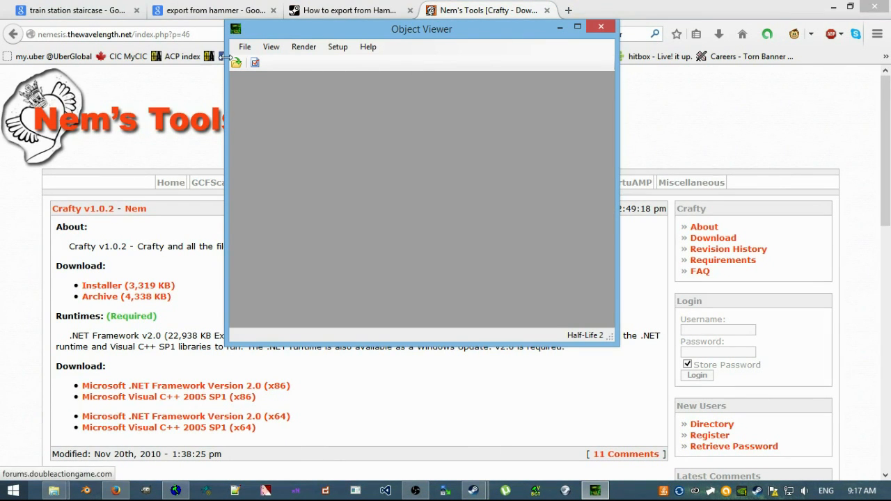
{"action": "left_click", "coordinate": [245, 46]}
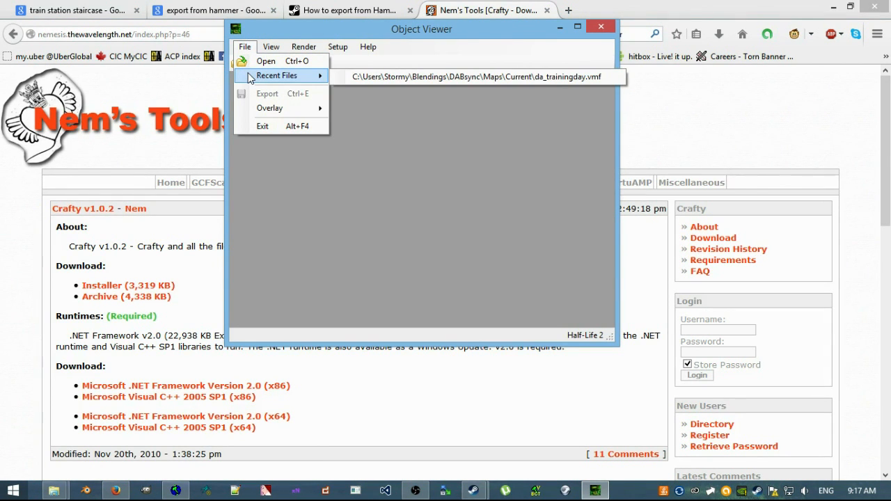
{"action": "left_click", "coordinate": [266, 61]}
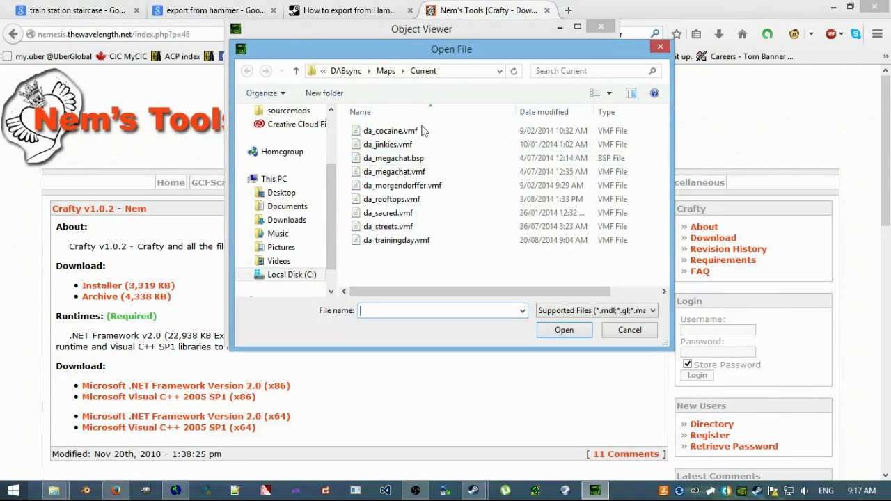
{"action": "left_click", "coordinate": [629, 330]}
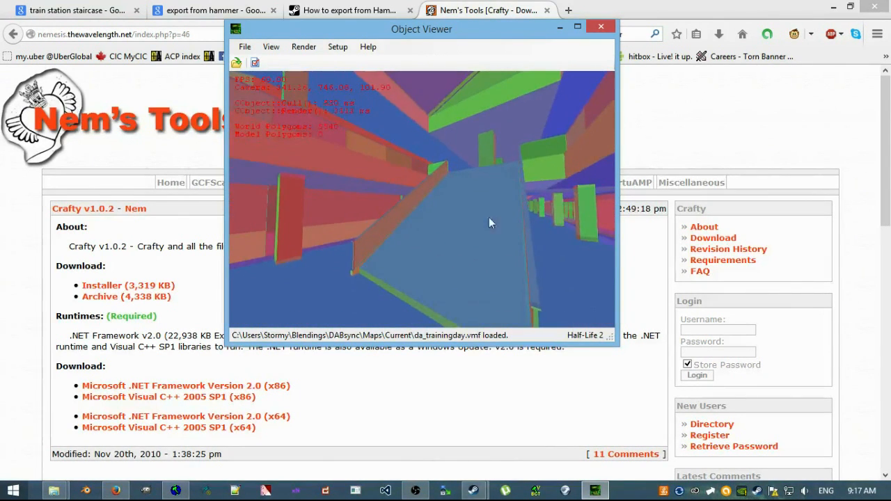
- Export the loaded map as OBJ to exportmap/pupe.obj, replacing the existing file
{"action": "left_click", "coordinate": [245, 47]}
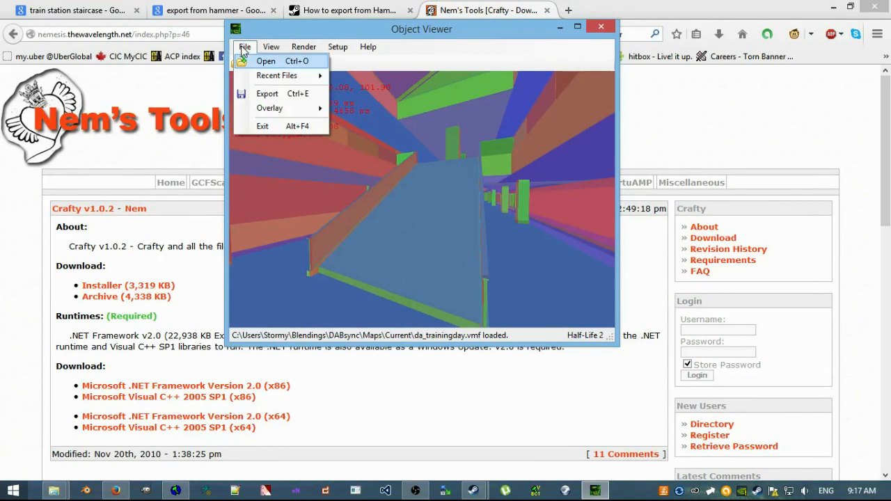
{"action": "left_click", "coordinate": [267, 93]}
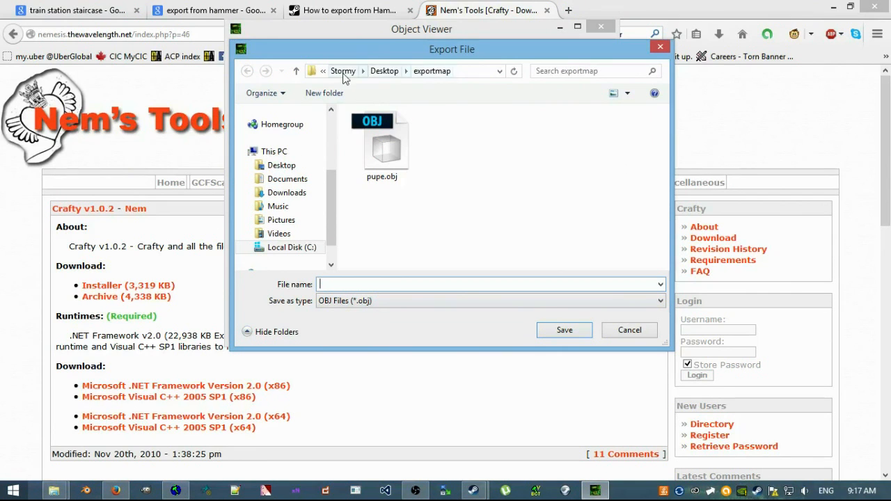
{"action": "left_click", "coordinate": [564, 330]}
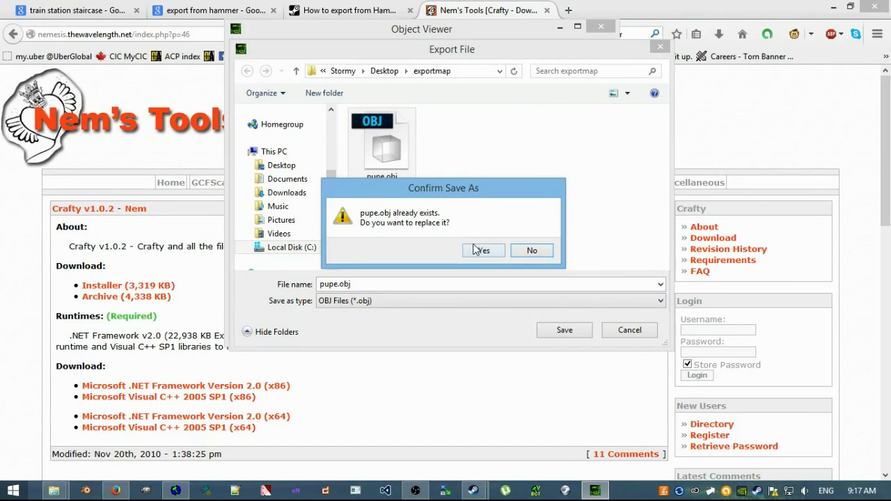
{"action": "left_click", "coordinate": [481, 251]}
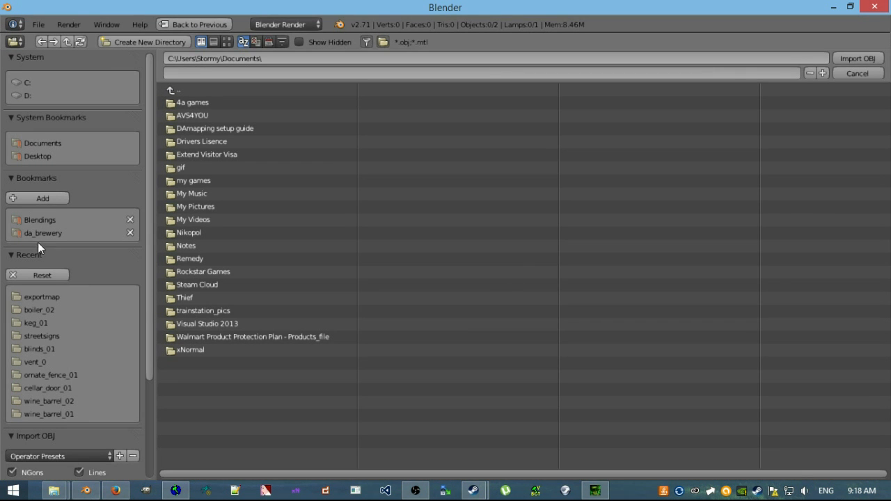
- Import pupe.obj from the recent exportmap folder into the Blender scene
{"action": "left_click", "coordinate": [37, 156]}
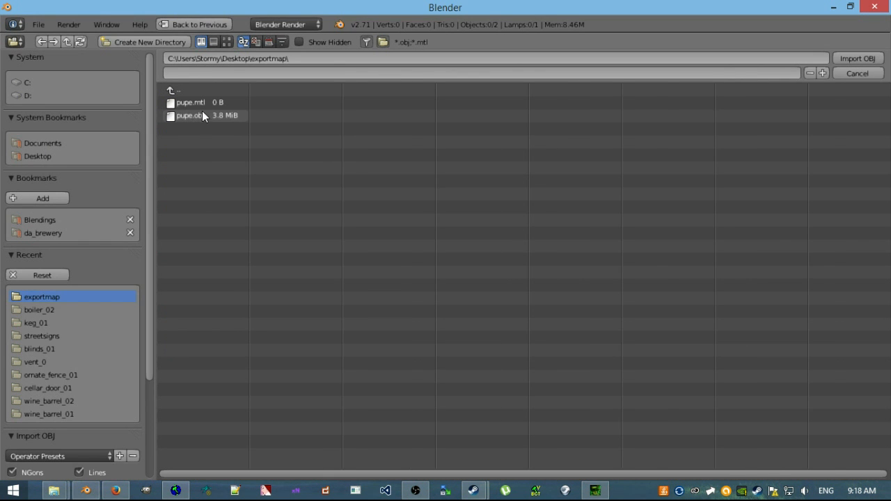
{"action": "left_click", "coordinate": [858, 58]}
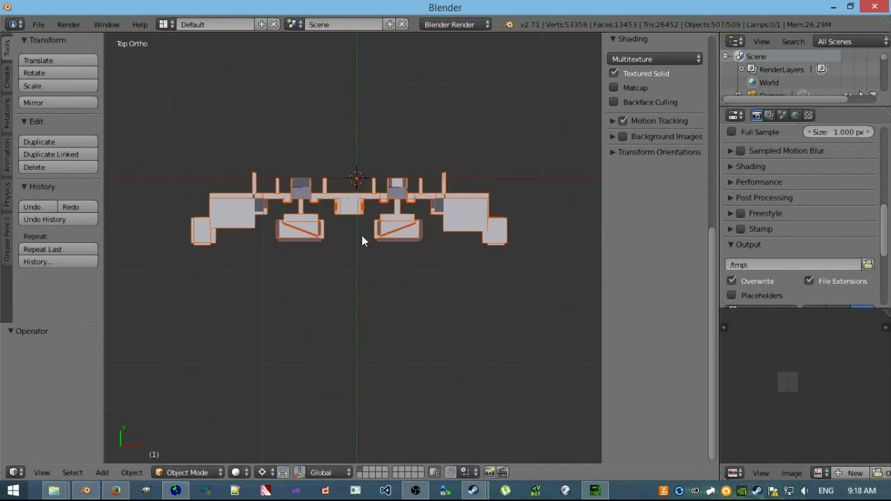
- Rotate the imported map 90° about X so it stands upright, checked from Right Ortho
{"action": "left_click_drag", "start_coordinate": [362, 239], "coordinate": [309, 145]}
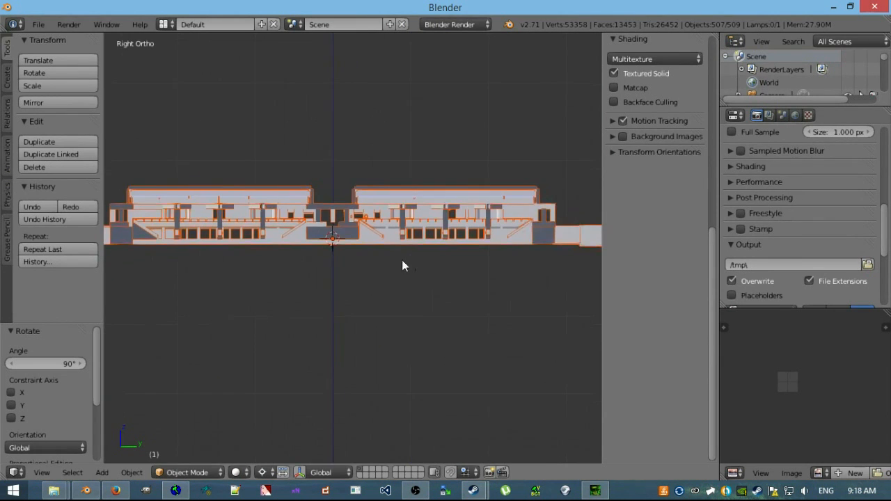
{"action": "scroll", "scroll_direction": "up", "scroll_amount": 3}
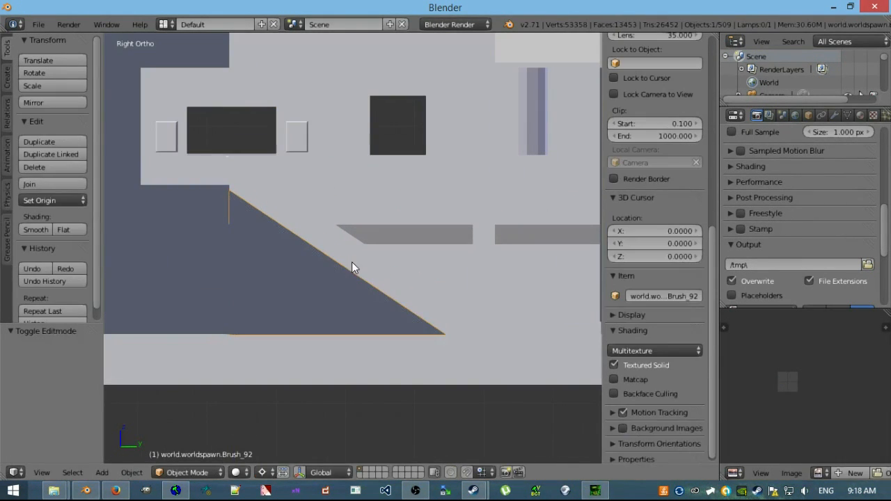
{"action": "key", "text": "Tab"}
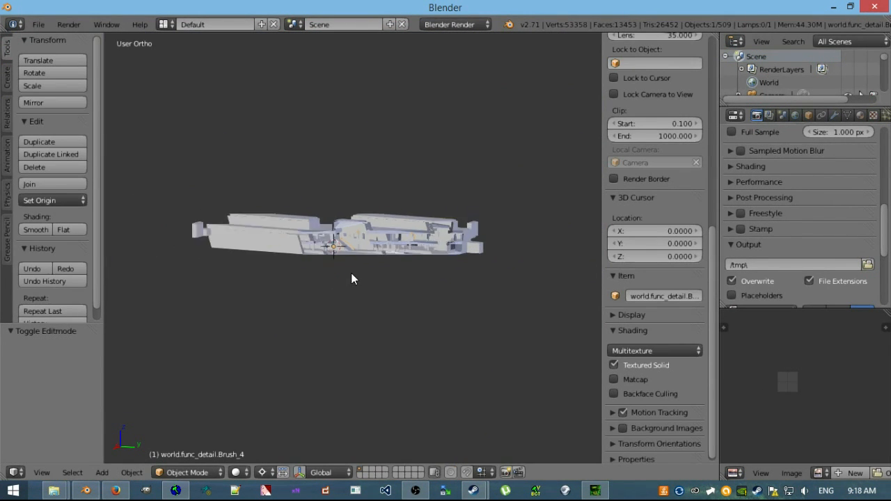
- Merge duplicate vertices in the brush mesh, cutting it from about 53,000 to 34,700 vertices
{"action": "key", "text": "a"}
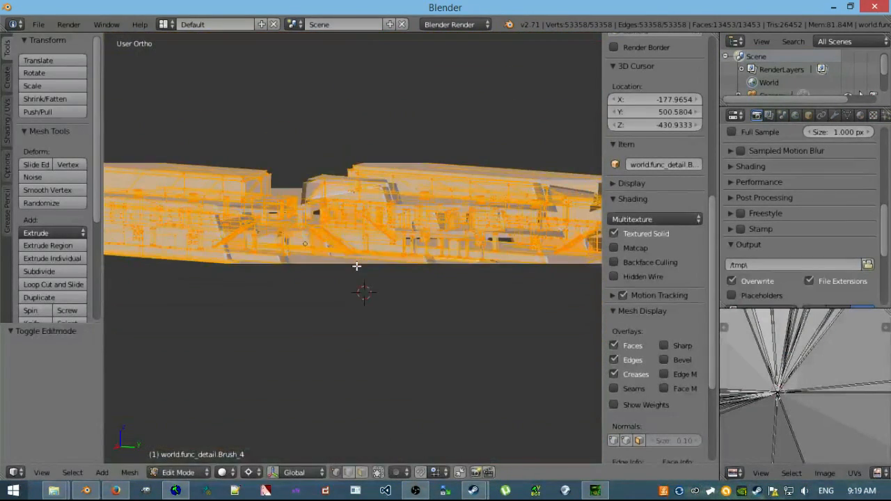
{"action": "key", "text": "W"}
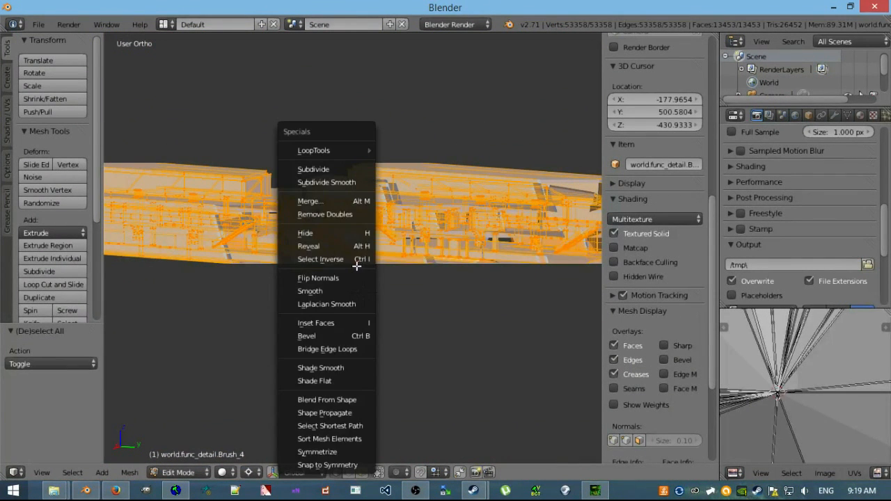
{"action": "left_click", "coordinate": [325, 215]}
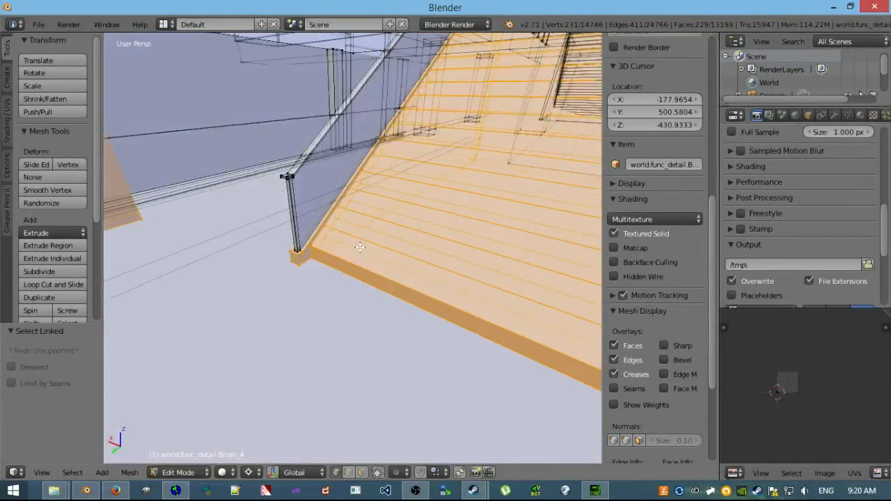
- Clear the selection and select the map geometry surrounding the staircase
{"action": "left_click_drag", "start_coordinate": [348, 244], "coordinate": [300, 299]}
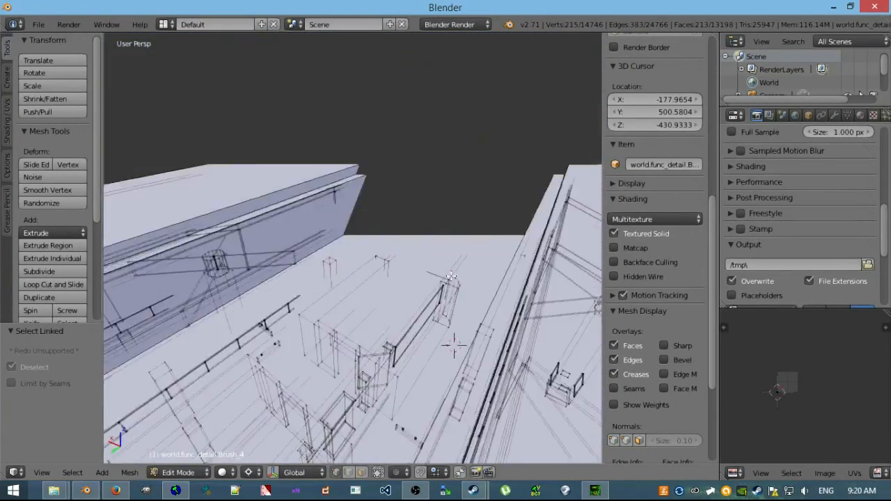
{"action": "key", "text": "a"}
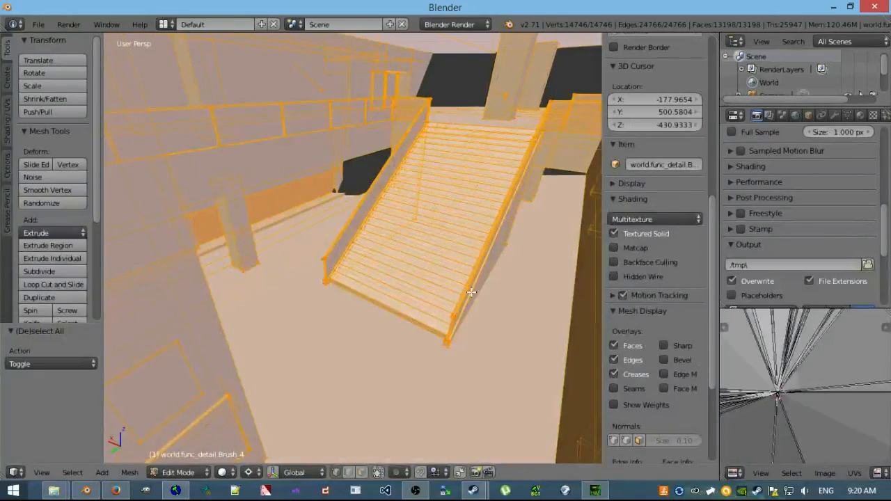
{"action": "key", "text": "a"}
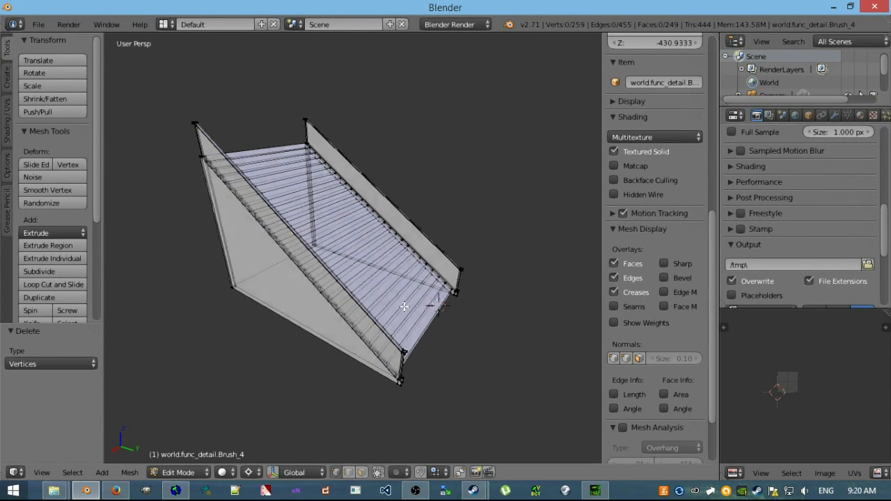
- Orbit the isolated staircase to inspect its steps and side walls
{"action": "left_click_drag", "start_coordinate": [403, 306], "coordinate": [334, 288]}
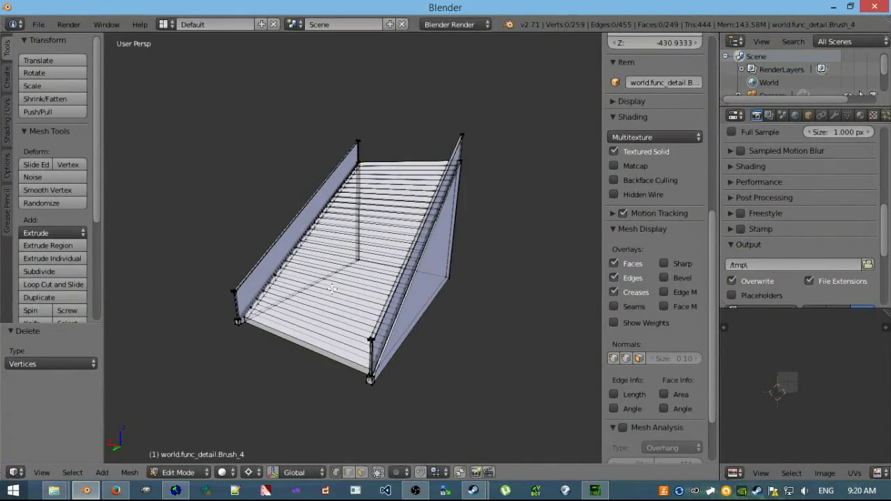